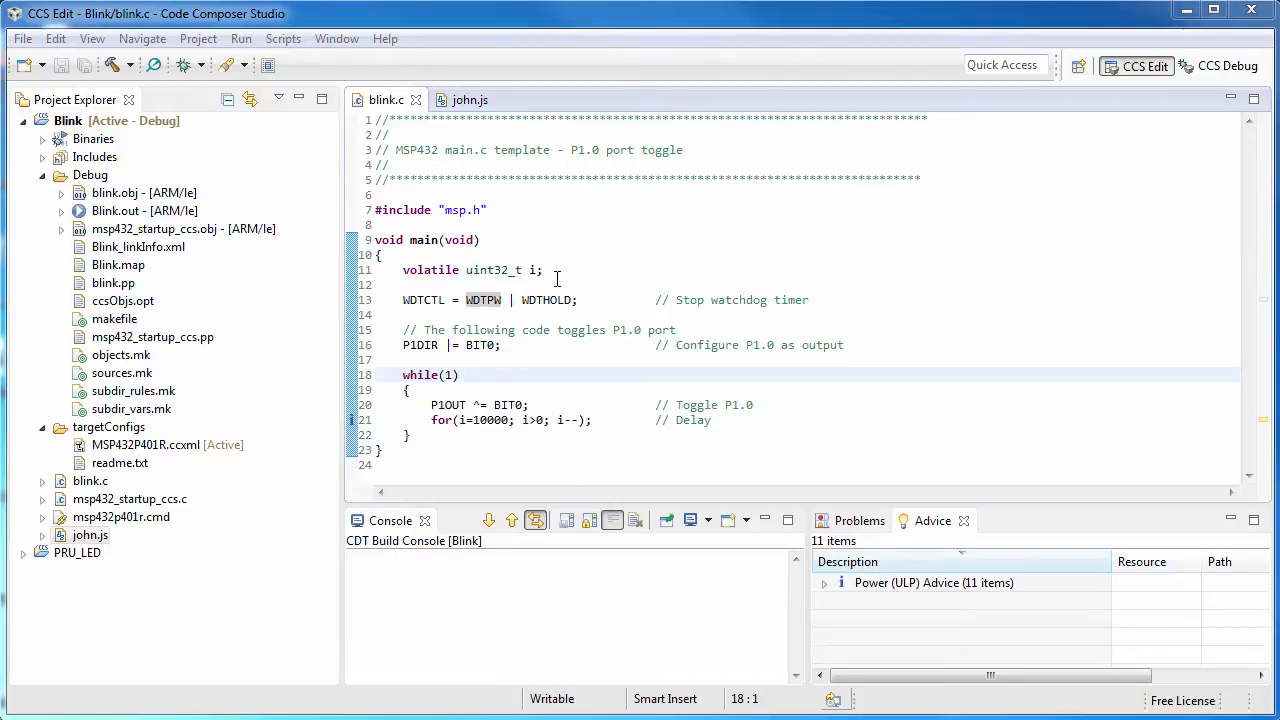
Step: Display the john.js script that loads Blink.out, breaks at blink.c line 18, and runs
{"action": "left_click", "coordinate": [470, 99]}
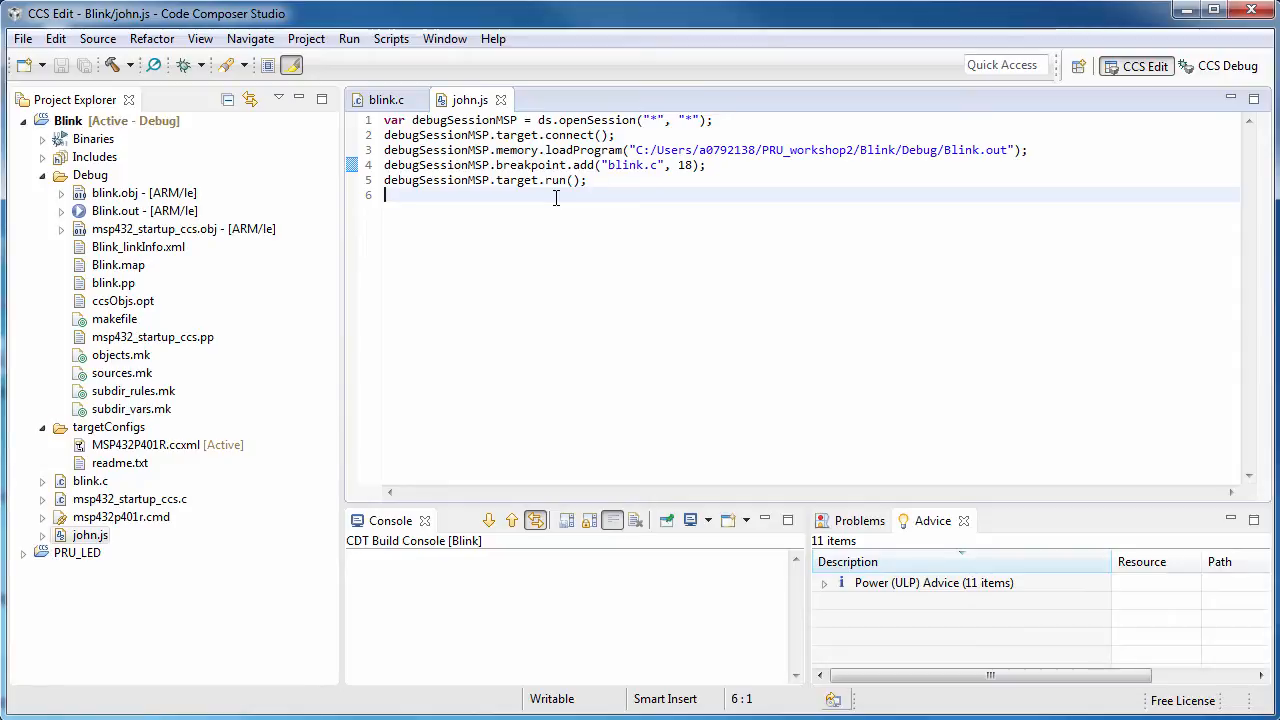
{"action": "mouse_move", "coordinate": [444, 146]}
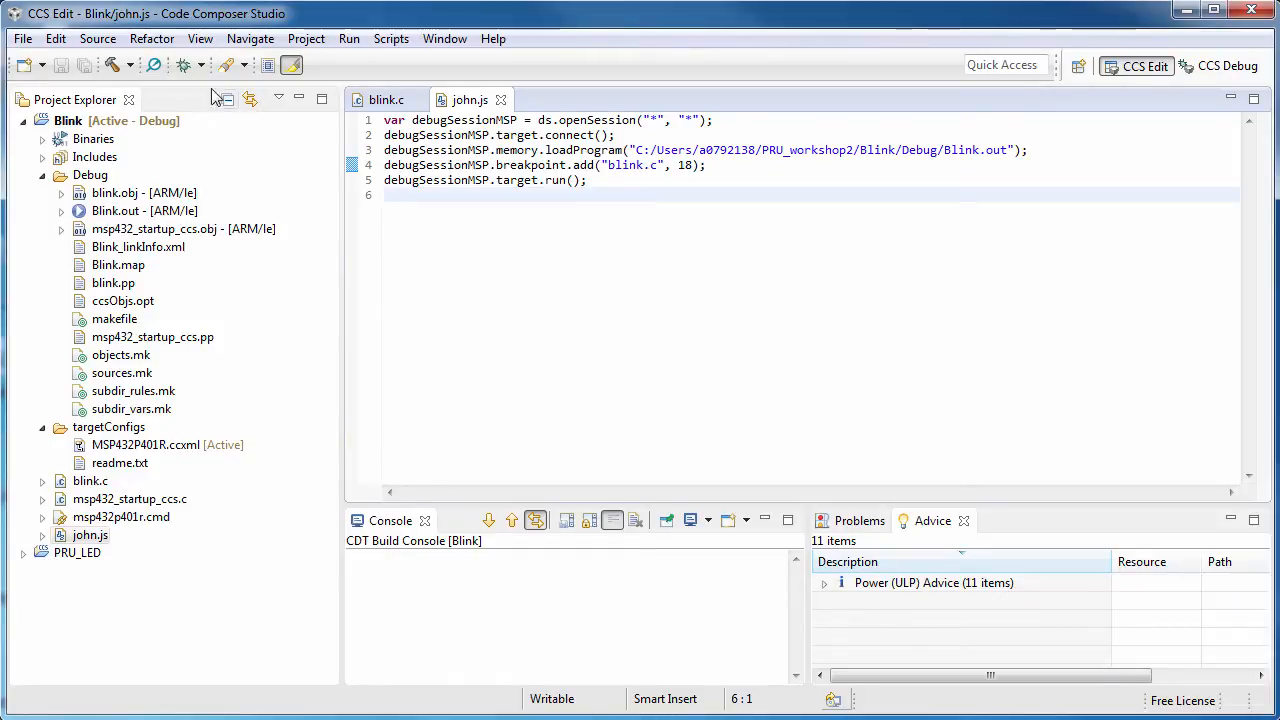
{"action": "mouse_move", "coordinate": [197, 65]}
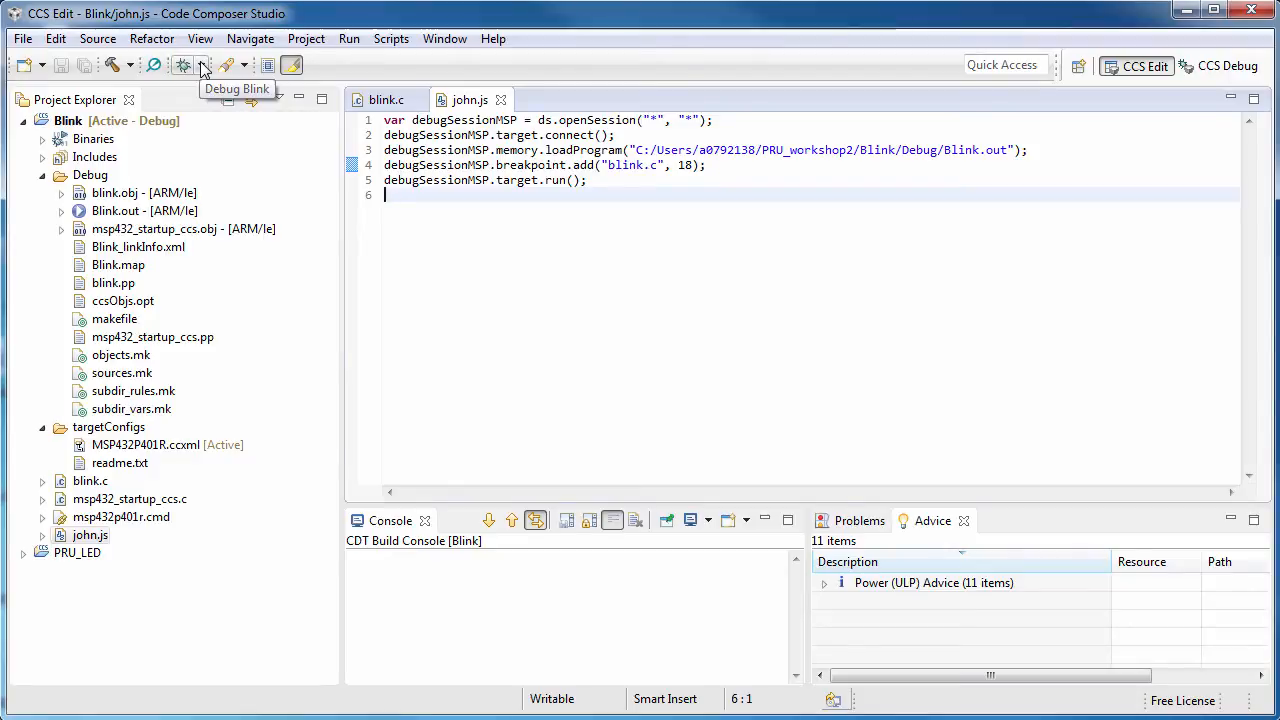
Step: Open Debug Configurations from the Debug dropdown to view the Blink configuration
{"action": "left_click", "coordinate": [207, 65]}
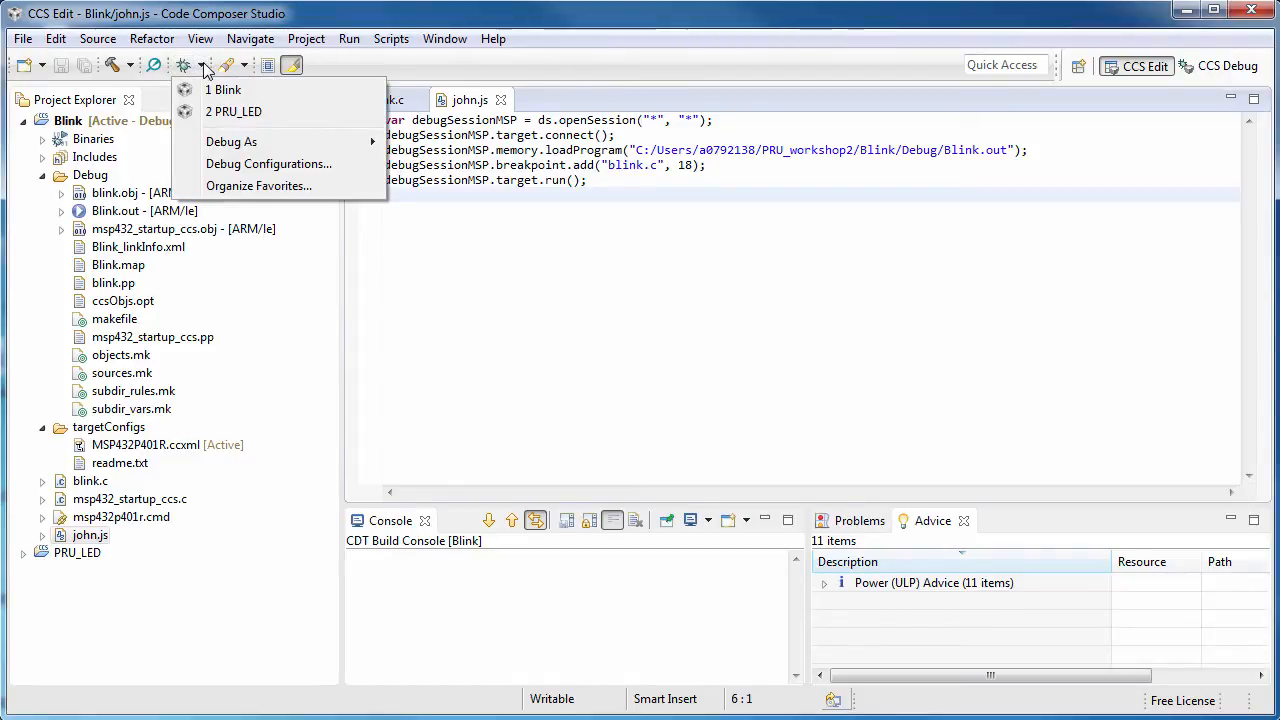
{"action": "mouse_move", "coordinate": [268, 163]}
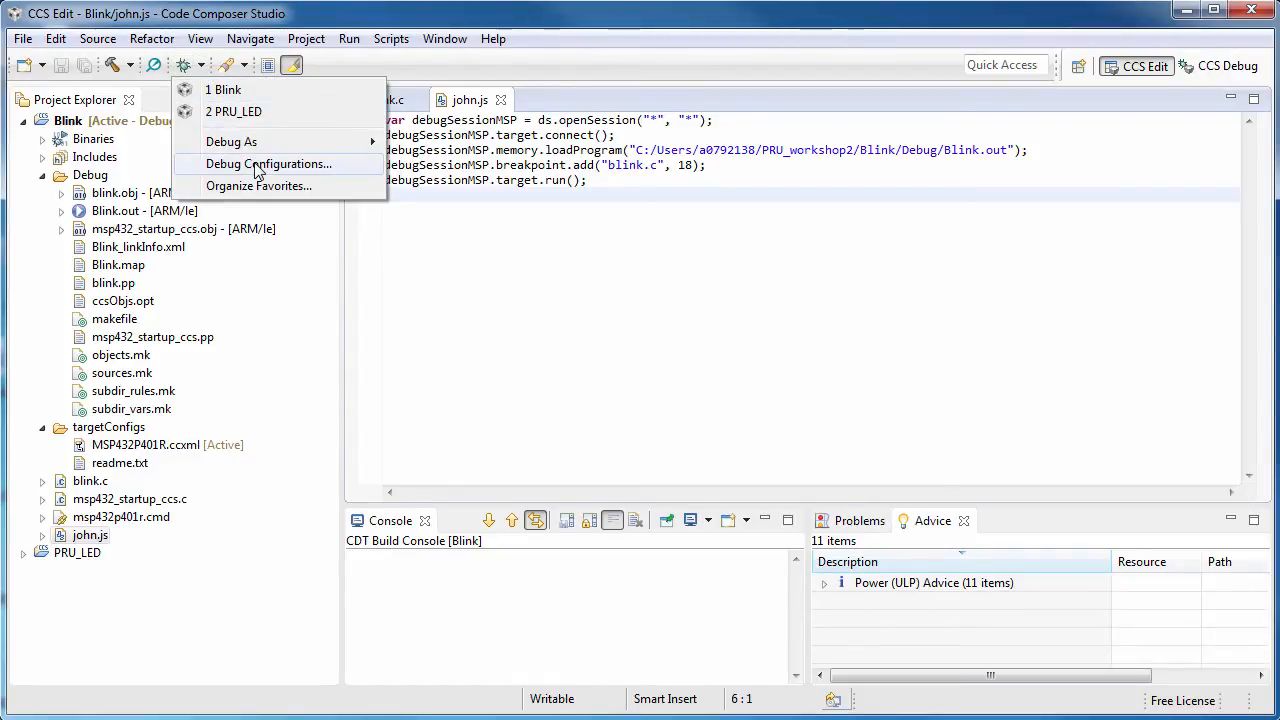
{"action": "left_click", "coordinate": [268, 163]}
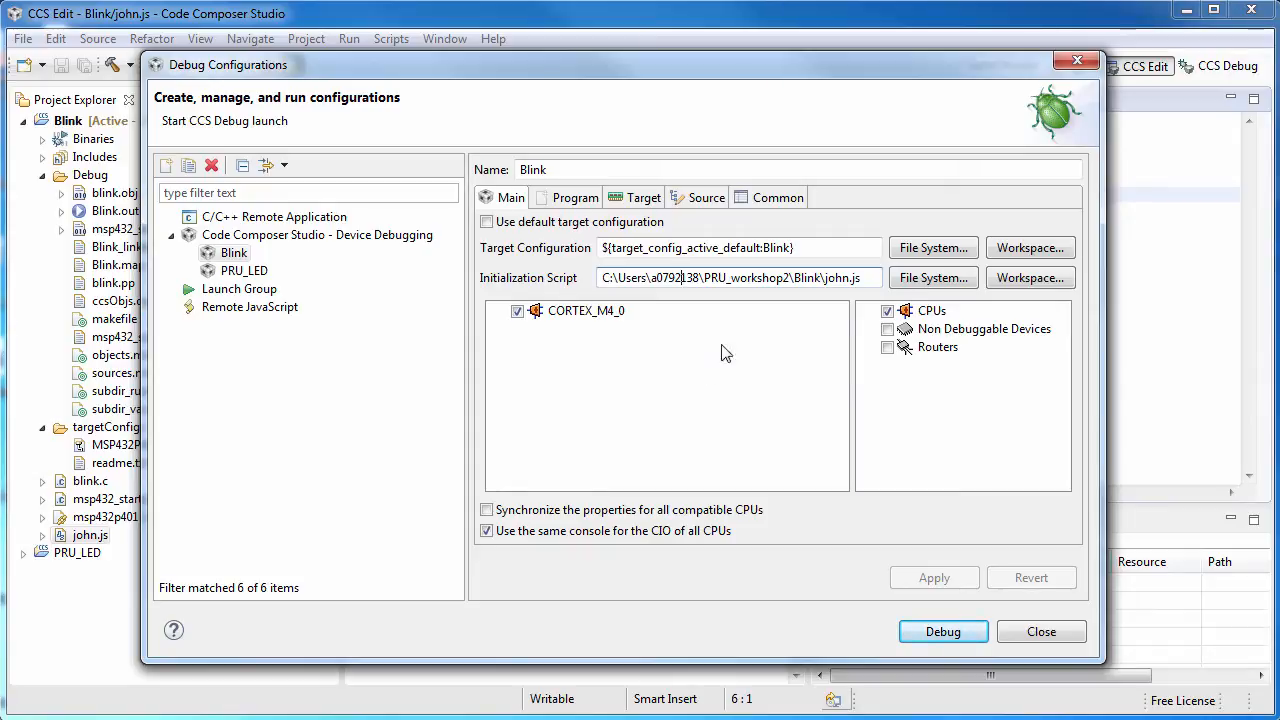
Step: Set the initialization script to john.js from the Blink project via the workspace browser
{"action": "left_click", "coordinate": [1030, 278]}
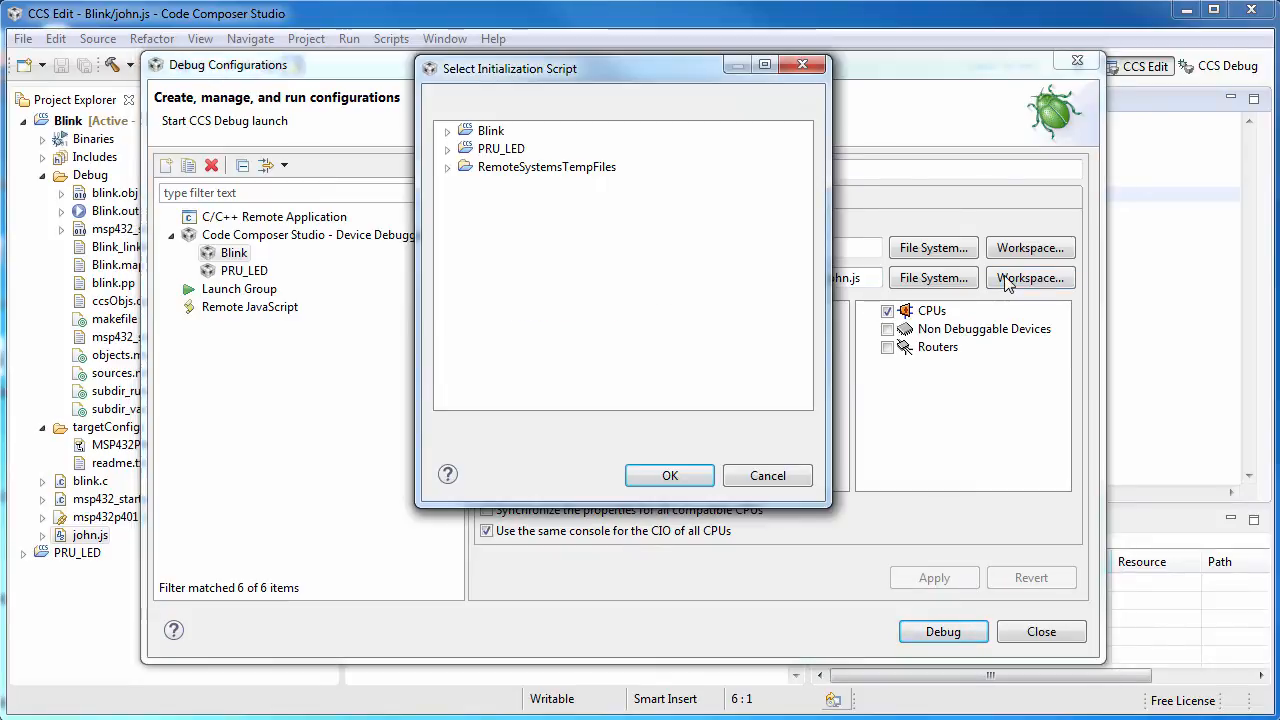
{"action": "left_click", "coordinate": [447, 130]}
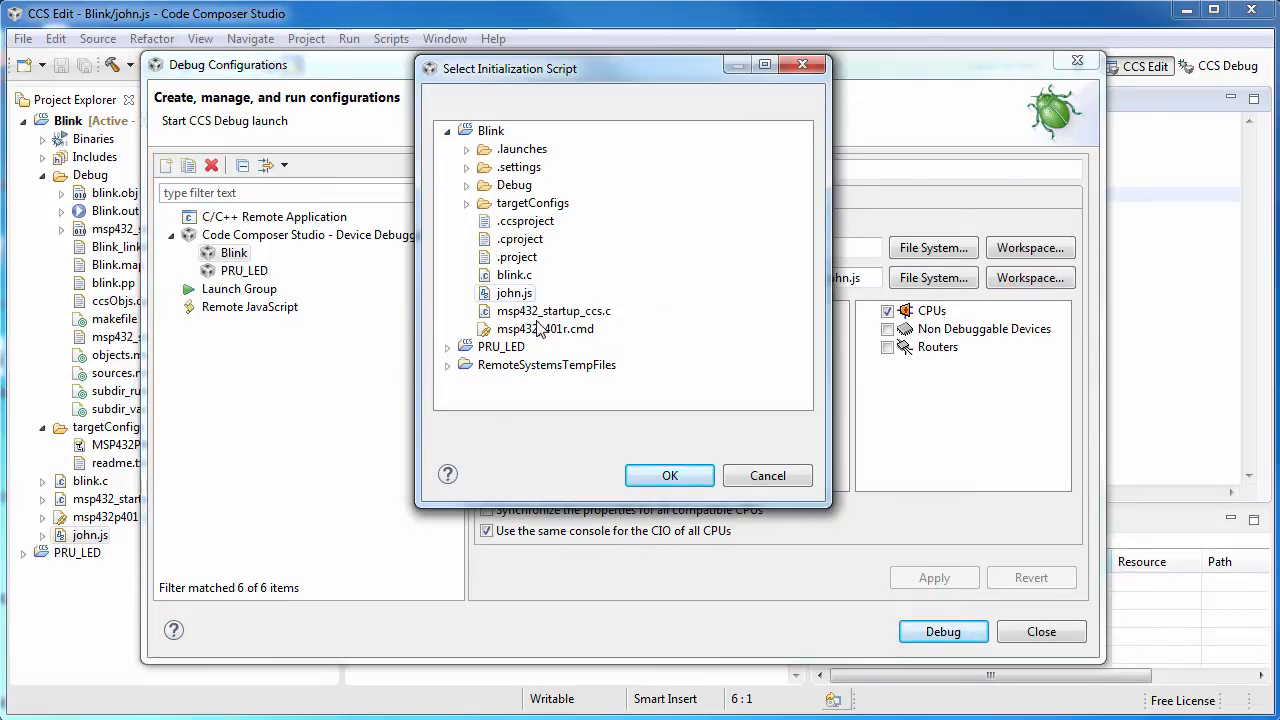
{"action": "left_click", "coordinate": [669, 475]}
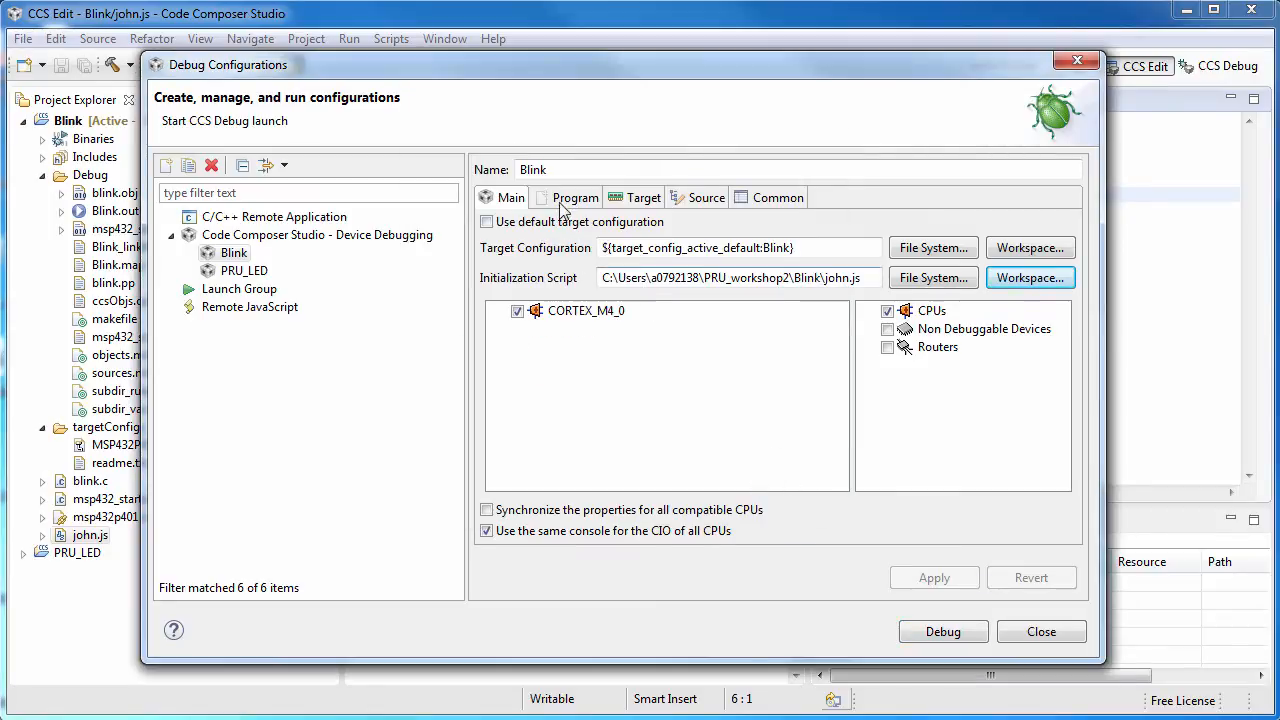
Step: Review the Program settings (XDS110 device) and Target auto-run to main options
{"action": "left_click", "coordinate": [575, 197]}
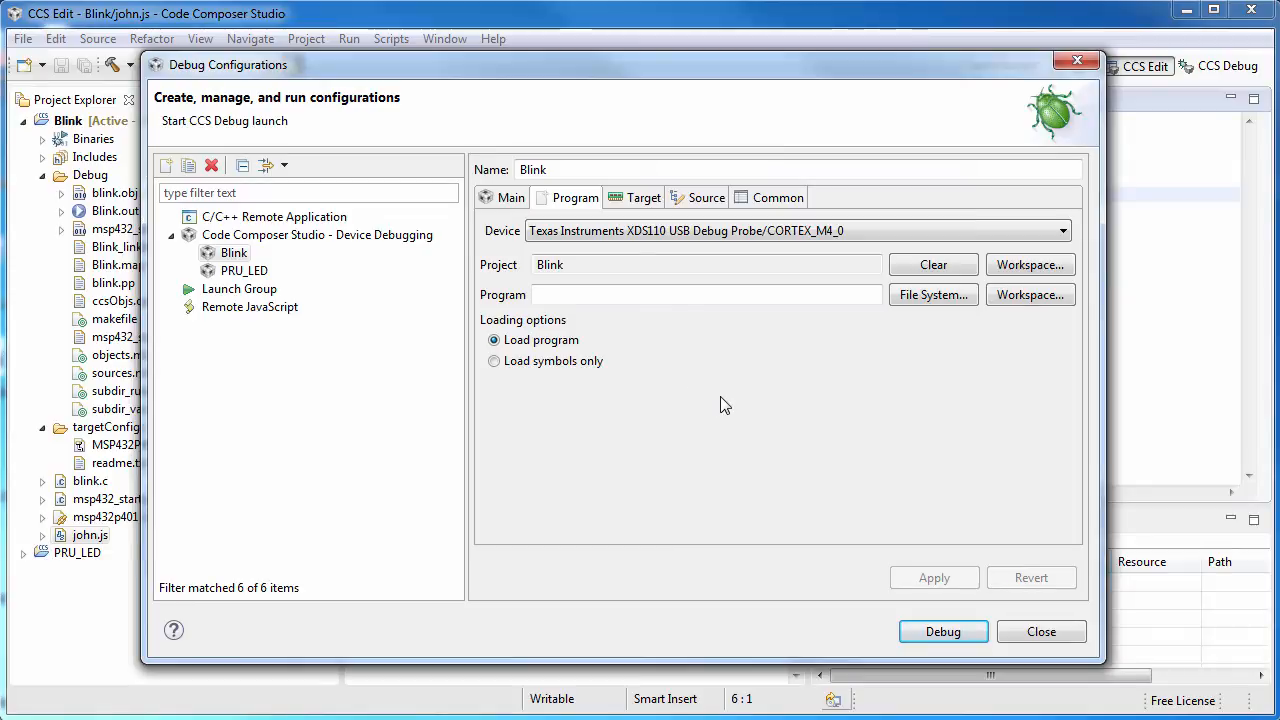
{"action": "left_click", "coordinate": [644, 197]}
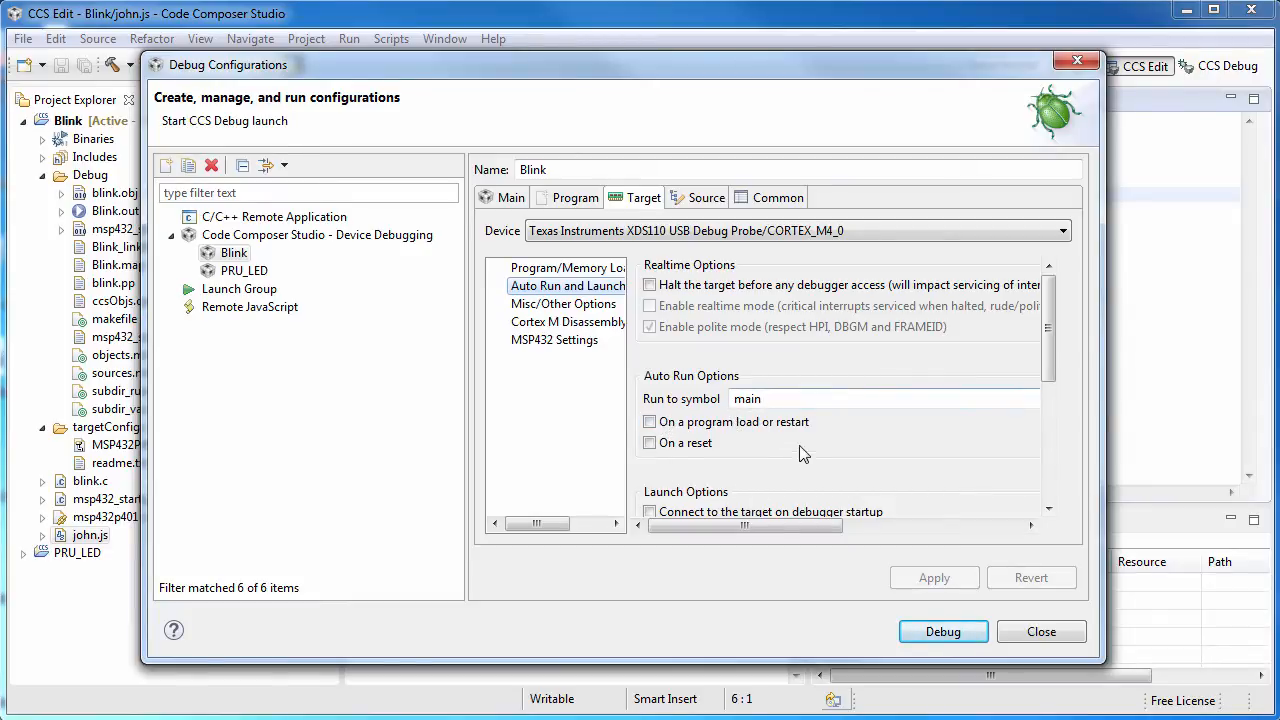
{"action": "mouse_move", "coordinate": [808, 478]}
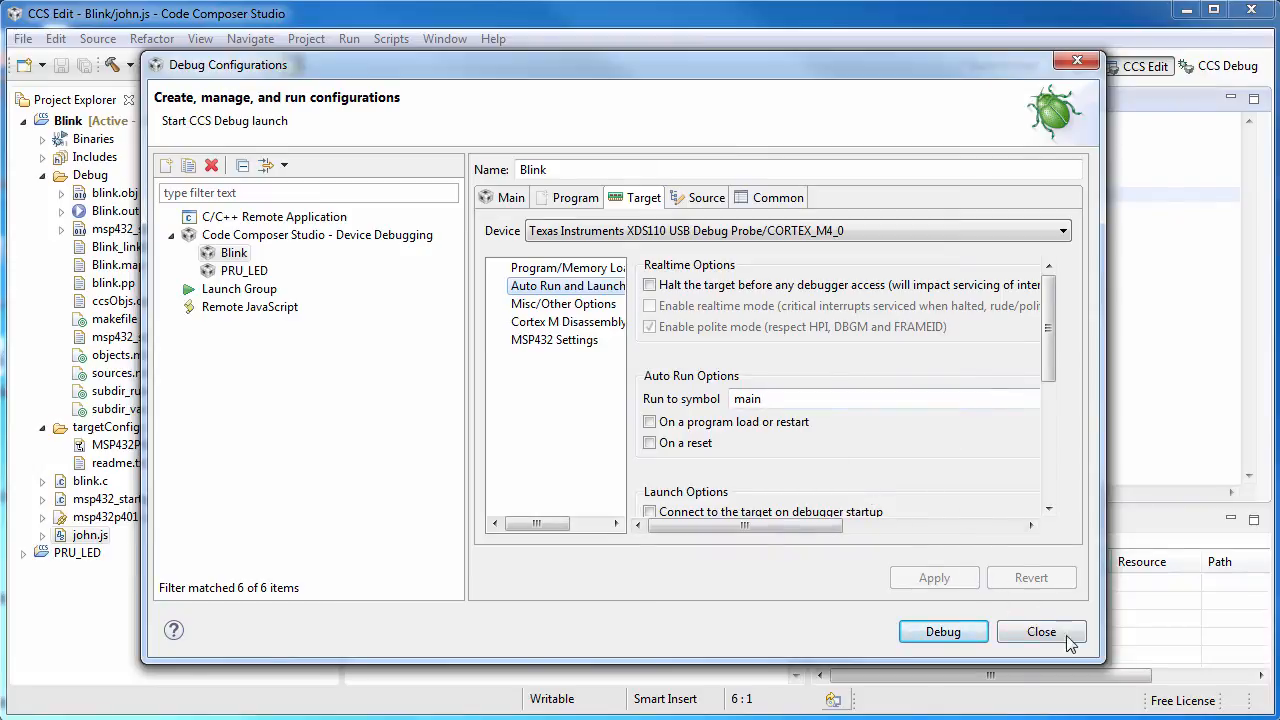
Step: Start debugging Blink so the session flashes and halts at blink.c line 18
{"action": "left_click", "coordinate": [1041, 631]}
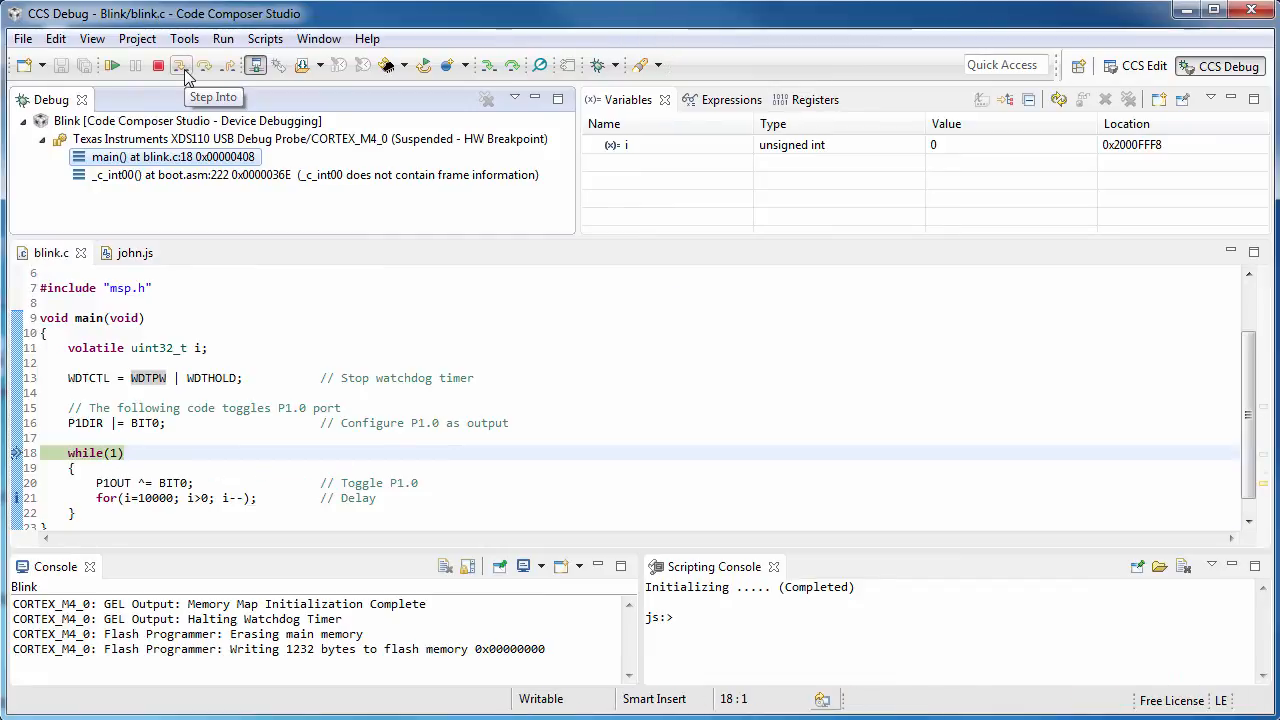
{"action": "mouse_move", "coordinate": [147, 250]}
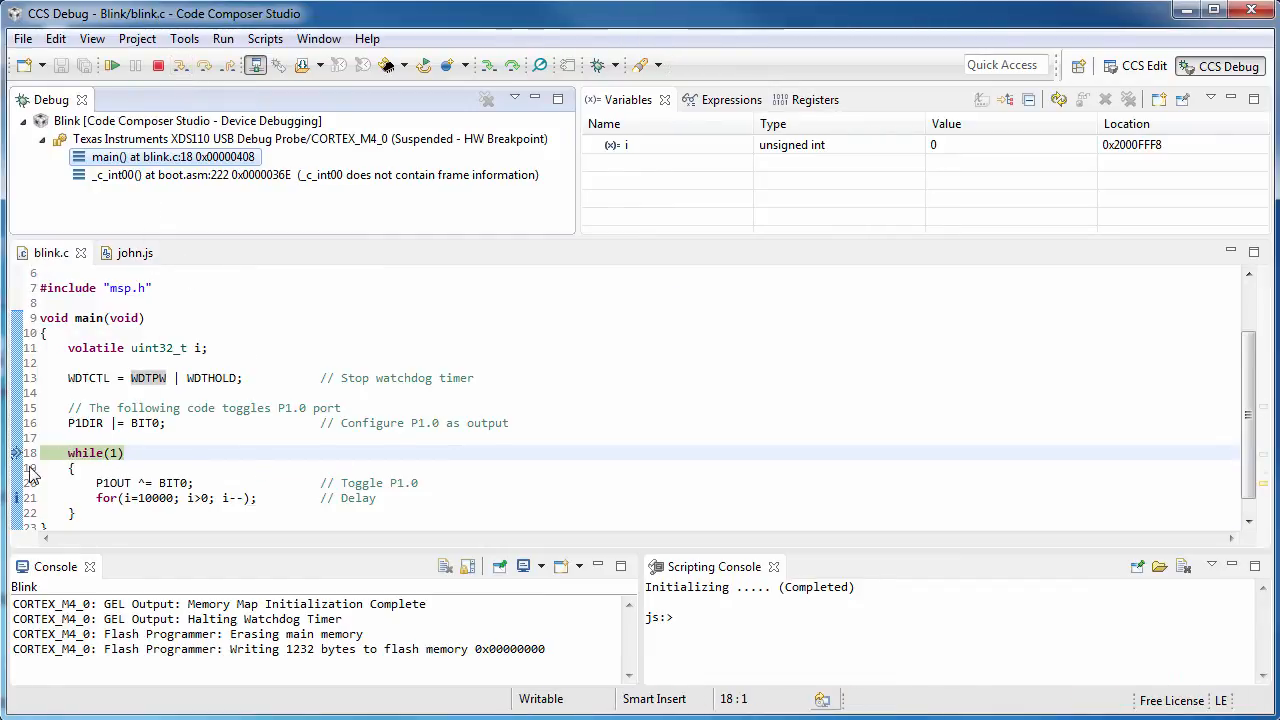
{"action": "mouse_move", "coordinate": [15, 453]}
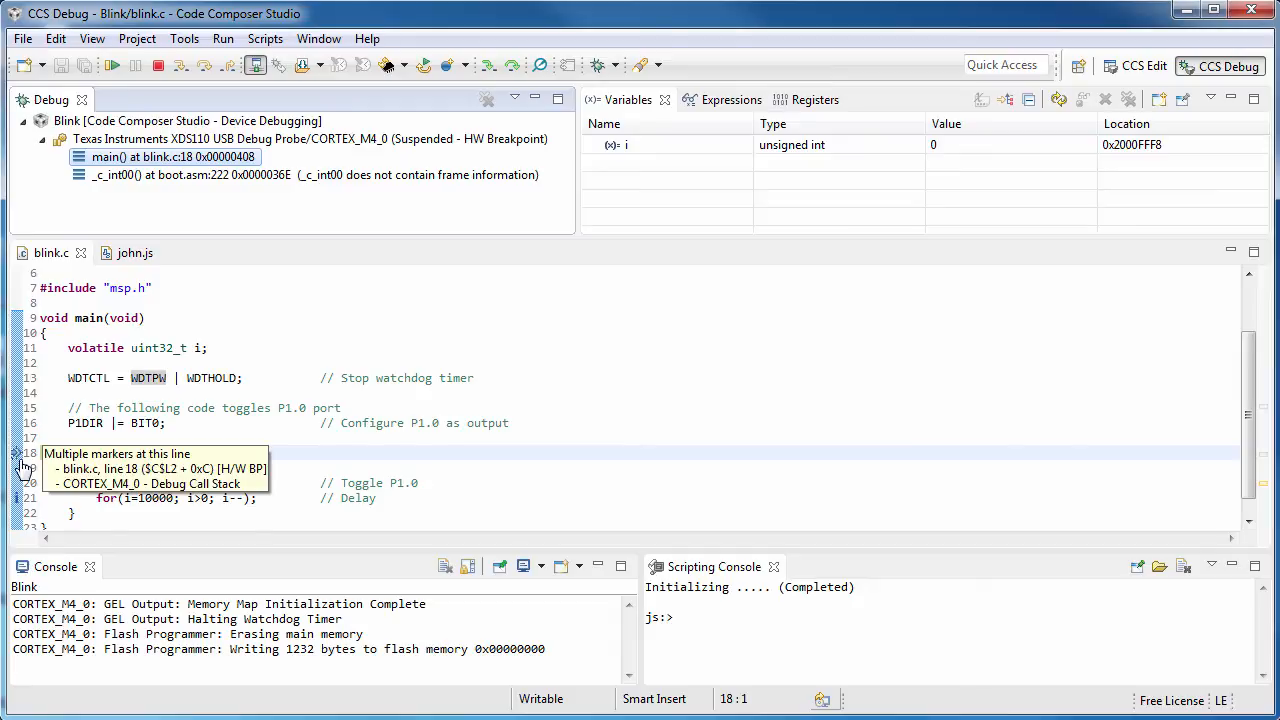